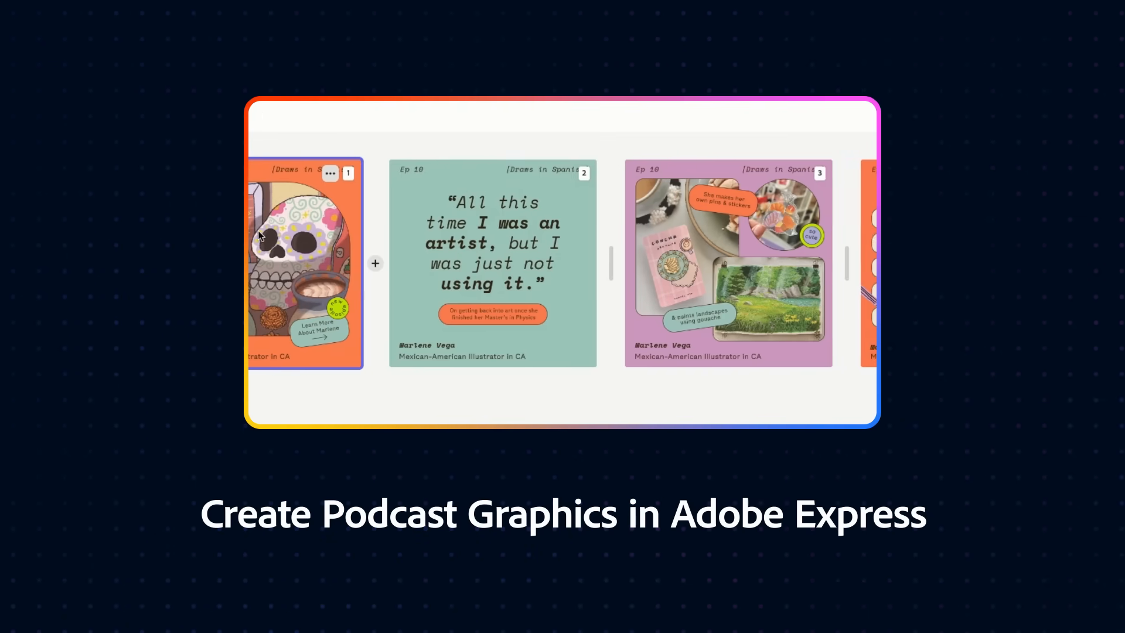
Save the logo document as Brand Kit Master File.ai in the 00_Podcast Assets folder.
scroll("right", 3)
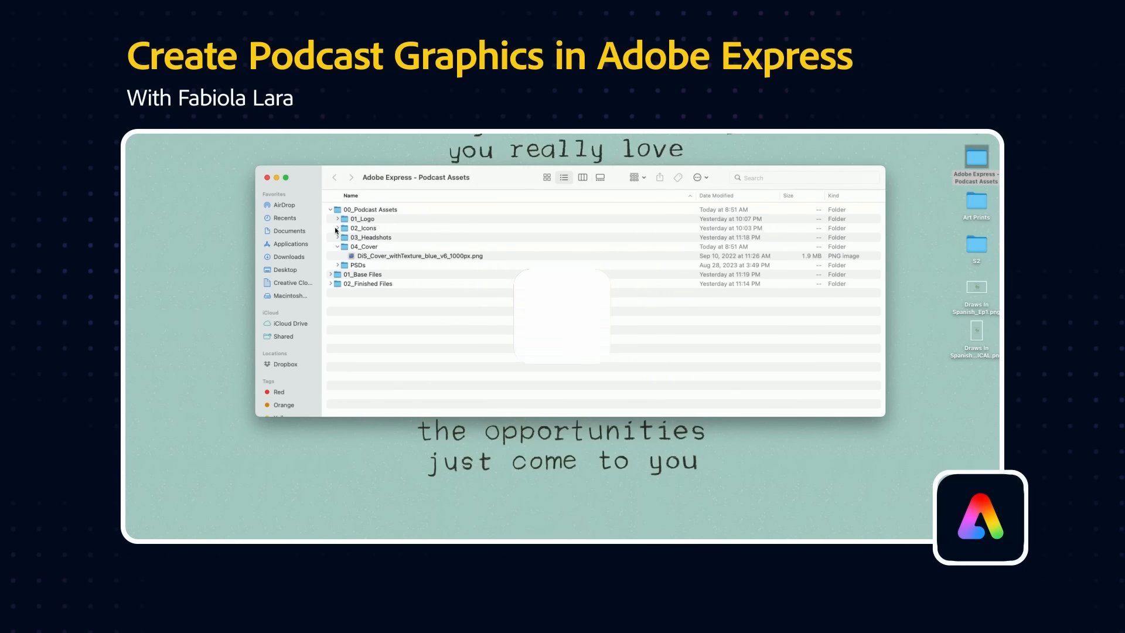
left_click(472, 521)
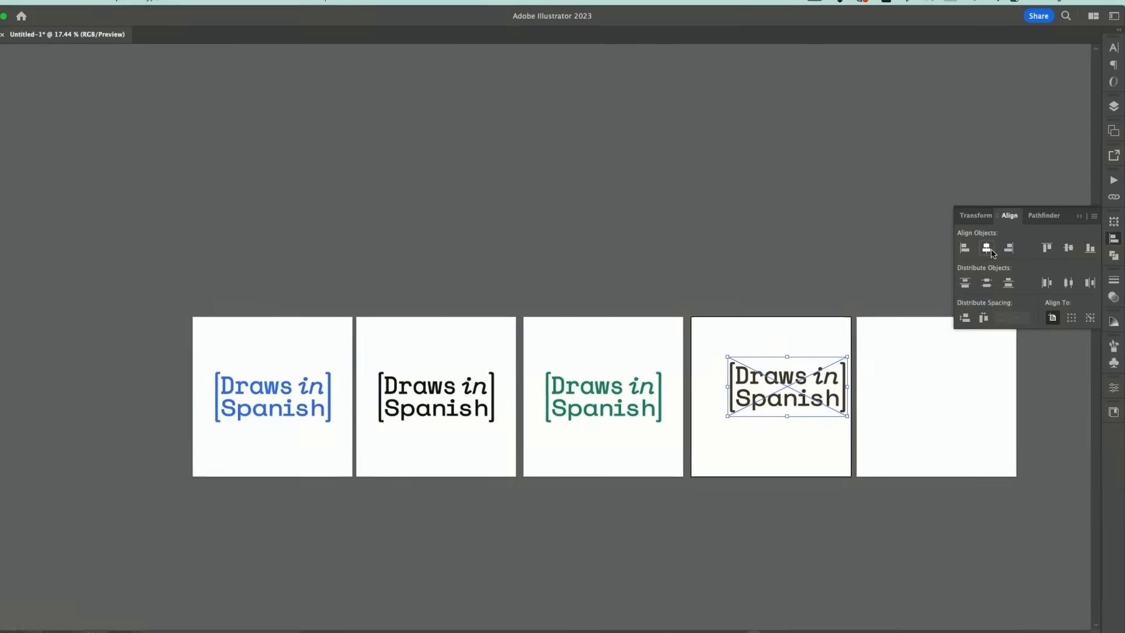
key("cmd+shift+s")
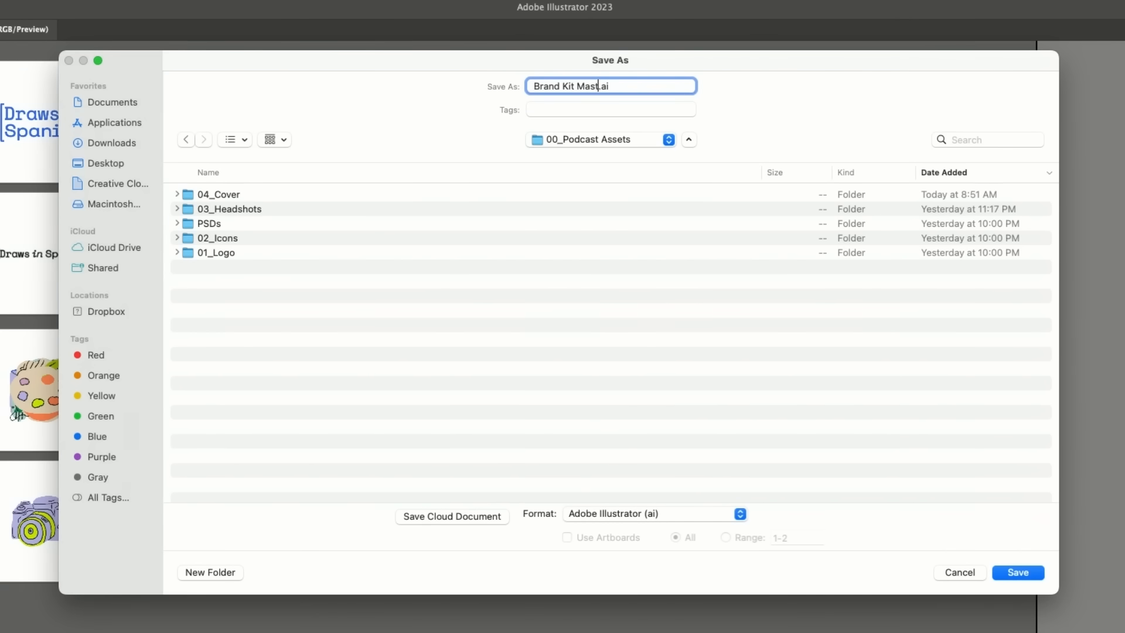
left_click(1018, 571)
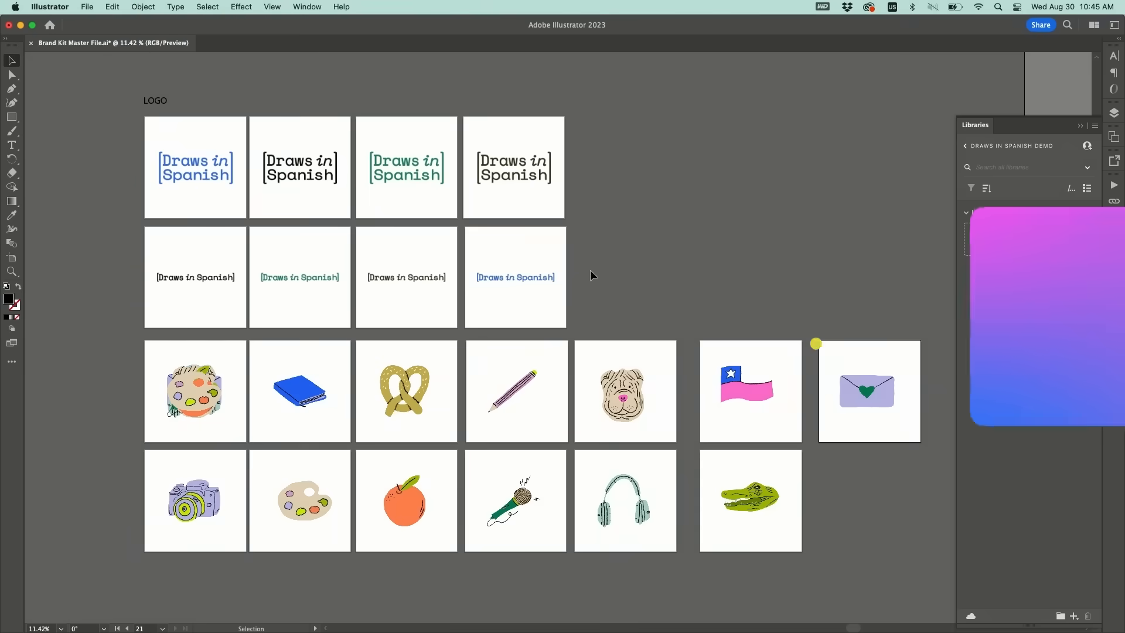
Add the logo and icon artwork to the Draws in Spanish DEMO library.
left_click(196, 167)
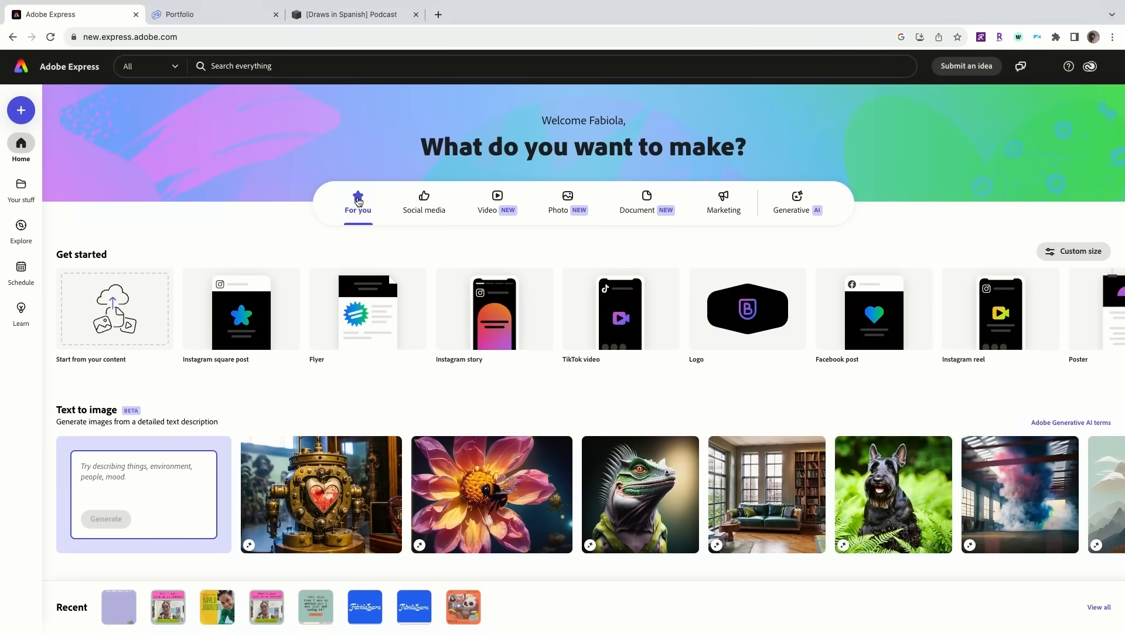
From Your stuff > Libraries, use Draws in Spanish DEMO as a brand and dismiss the notice.
left_click(22, 191)
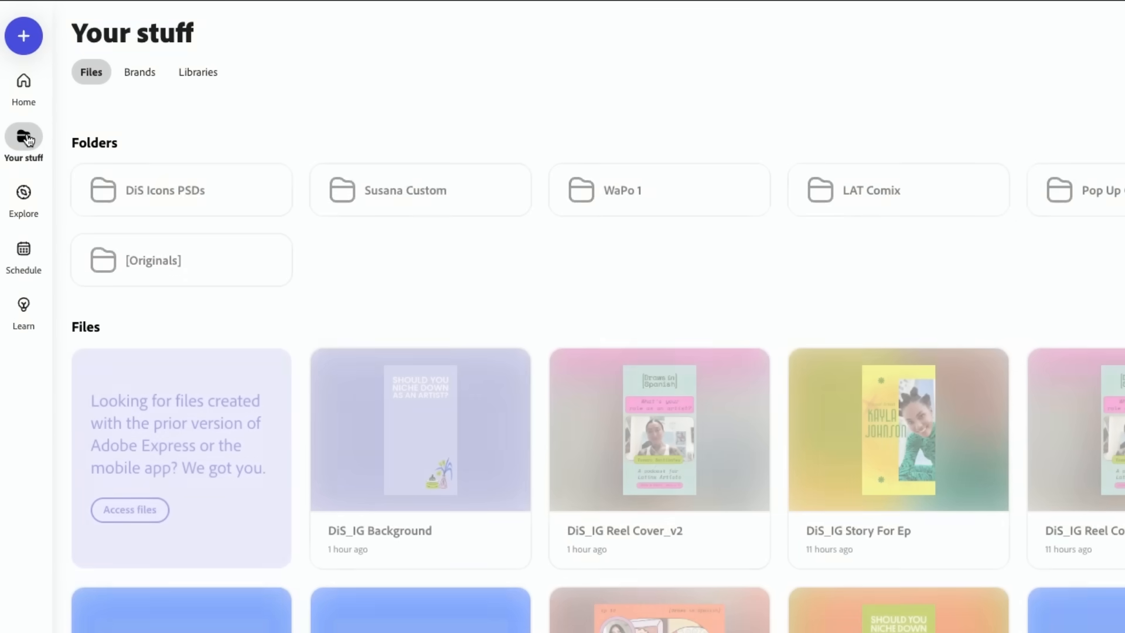
left_click(197, 72)
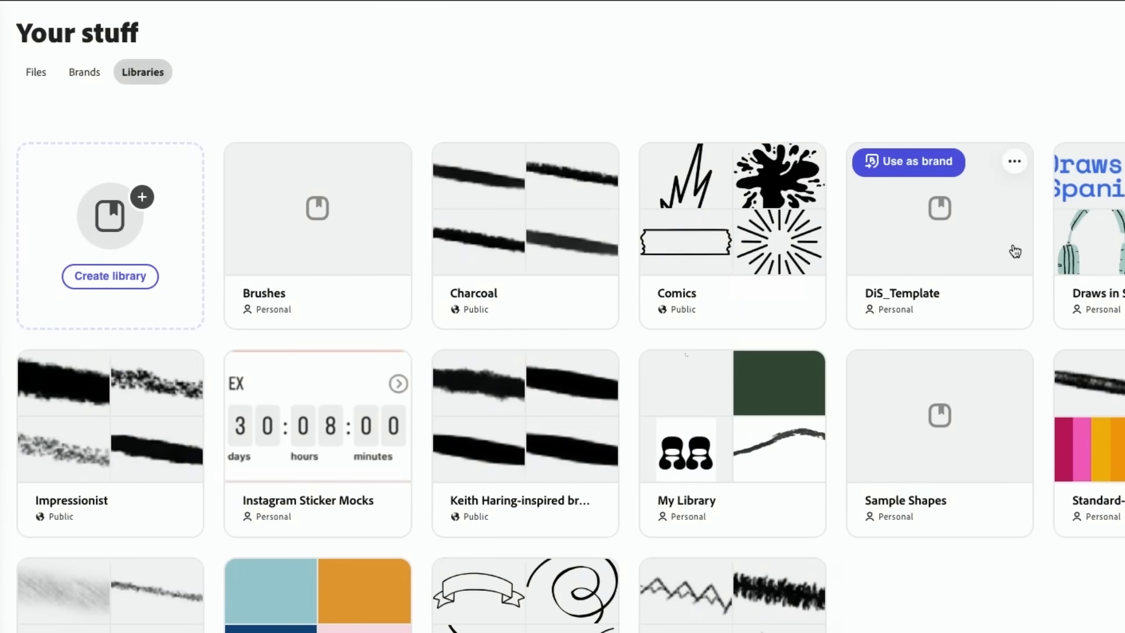
scroll("right", 3)
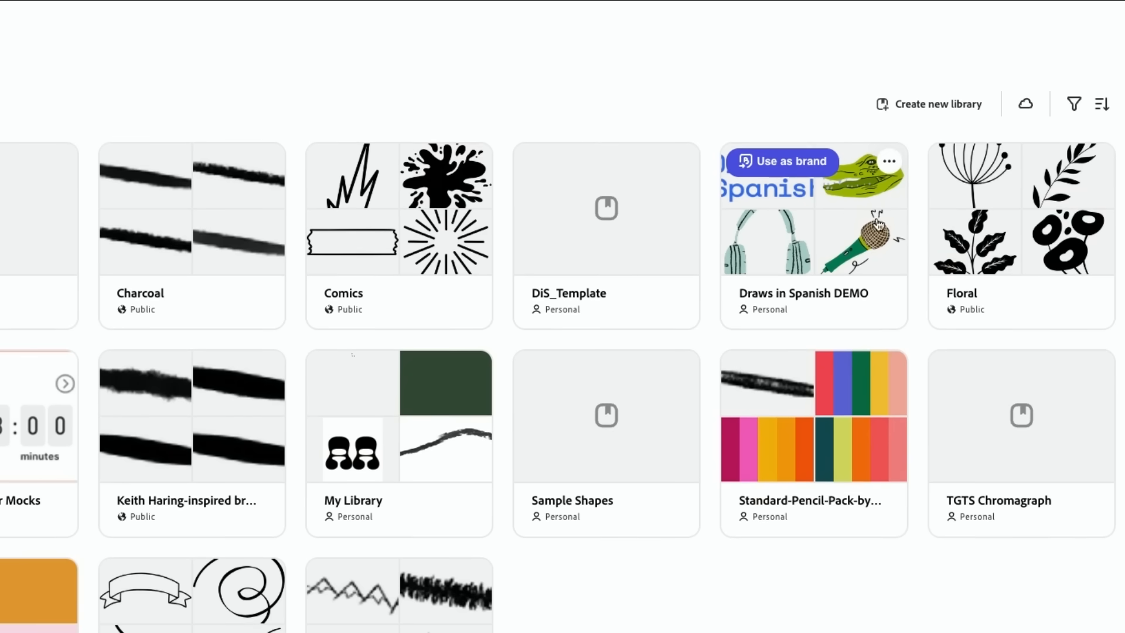
mouse_move(781, 174)
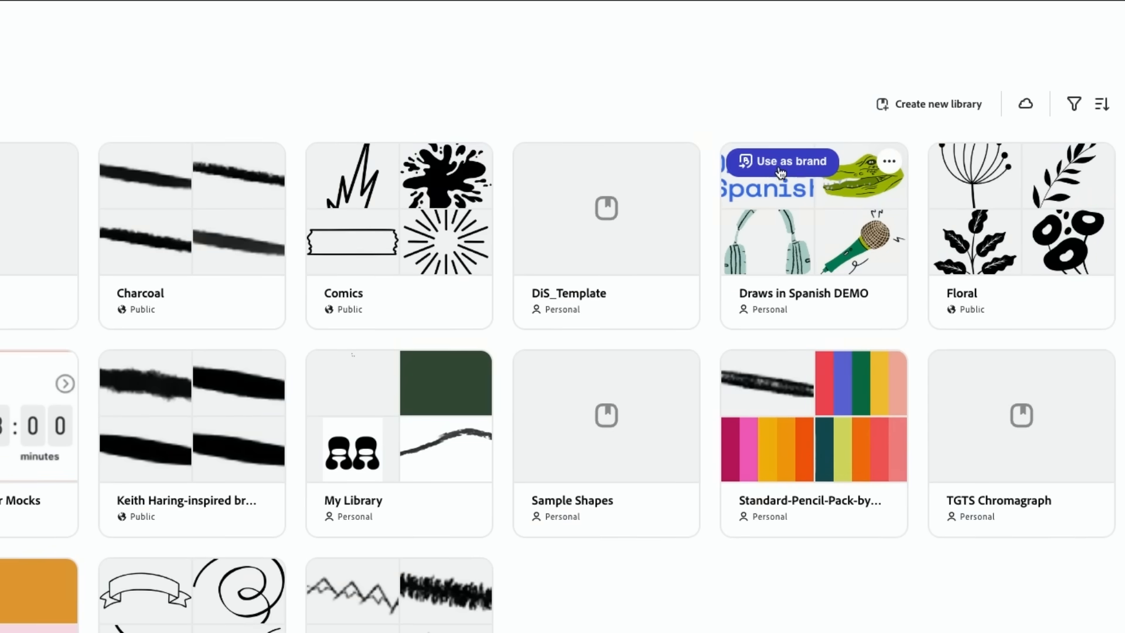
left_click(783, 161)
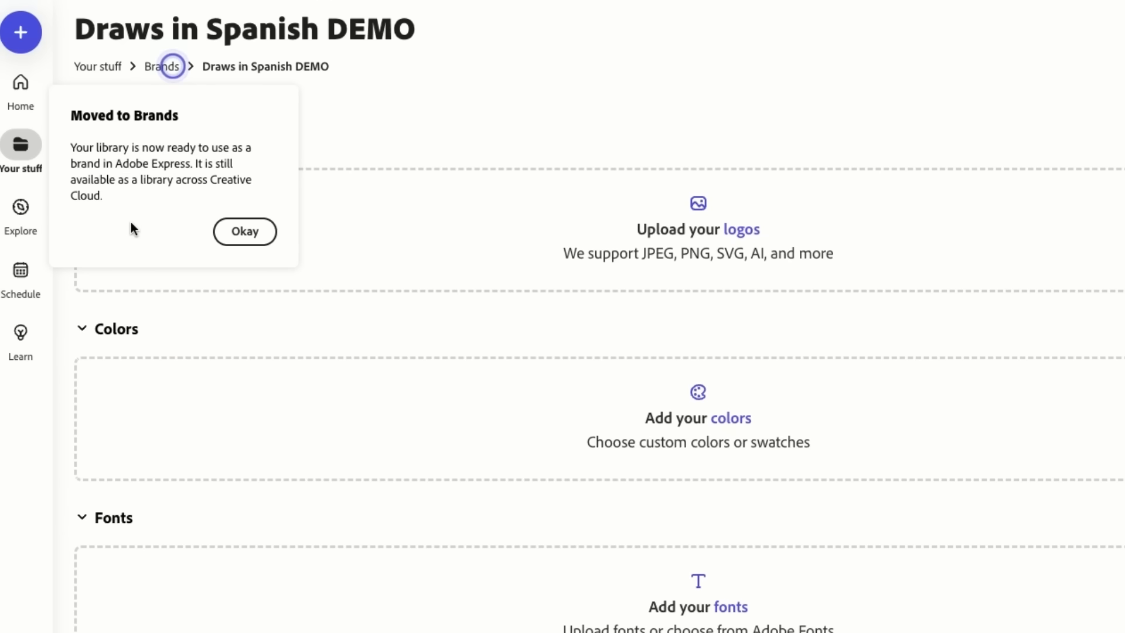
left_click(245, 231)
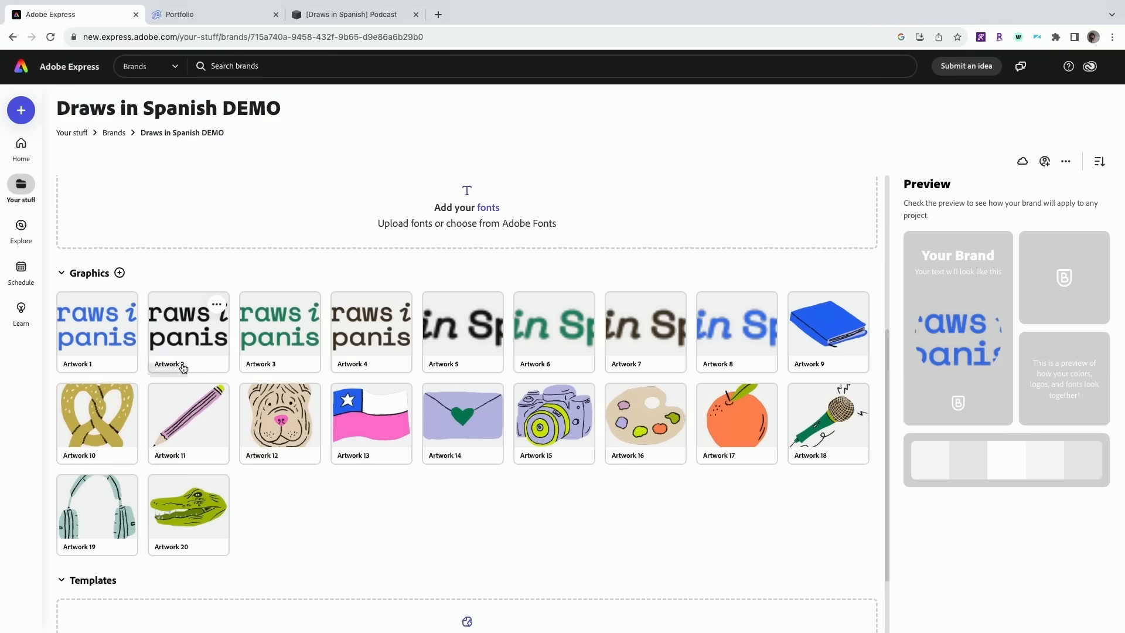
mouse_move(578, 329)
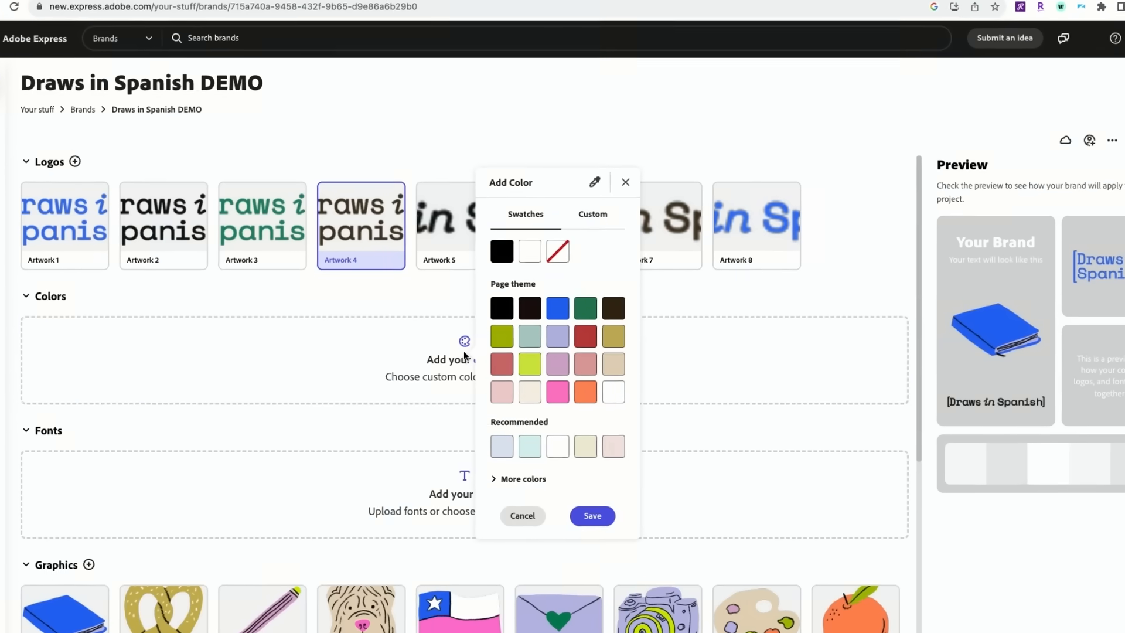
In the add-colour panel, view Custom, return to Swatches and choose the cream page theme swatch.
left_click(594, 214)
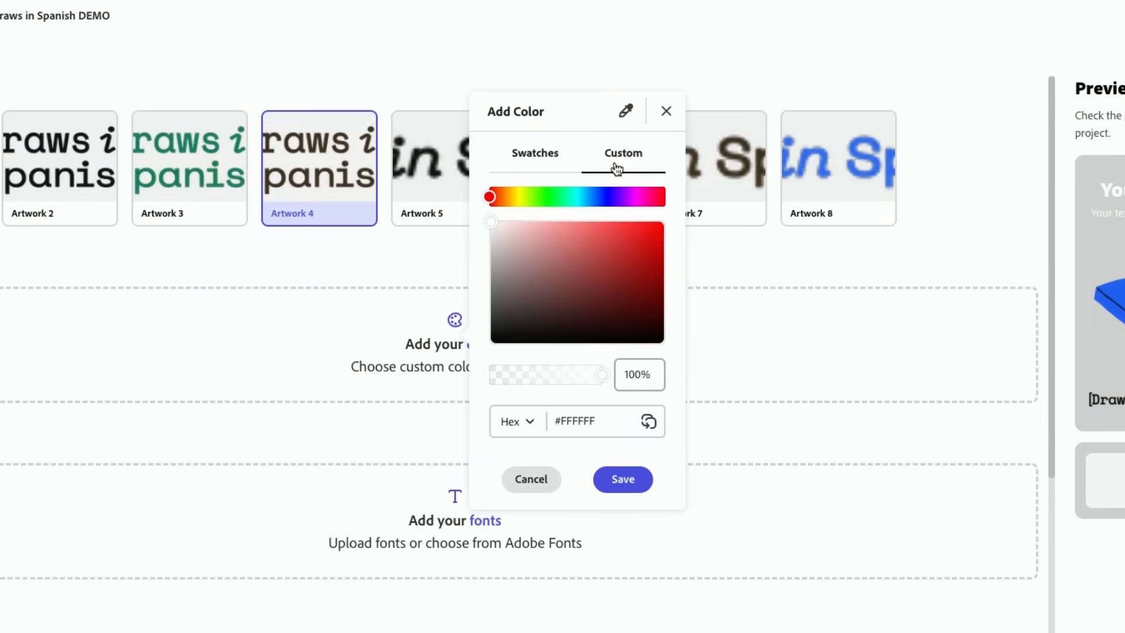
mouse_move(535, 153)
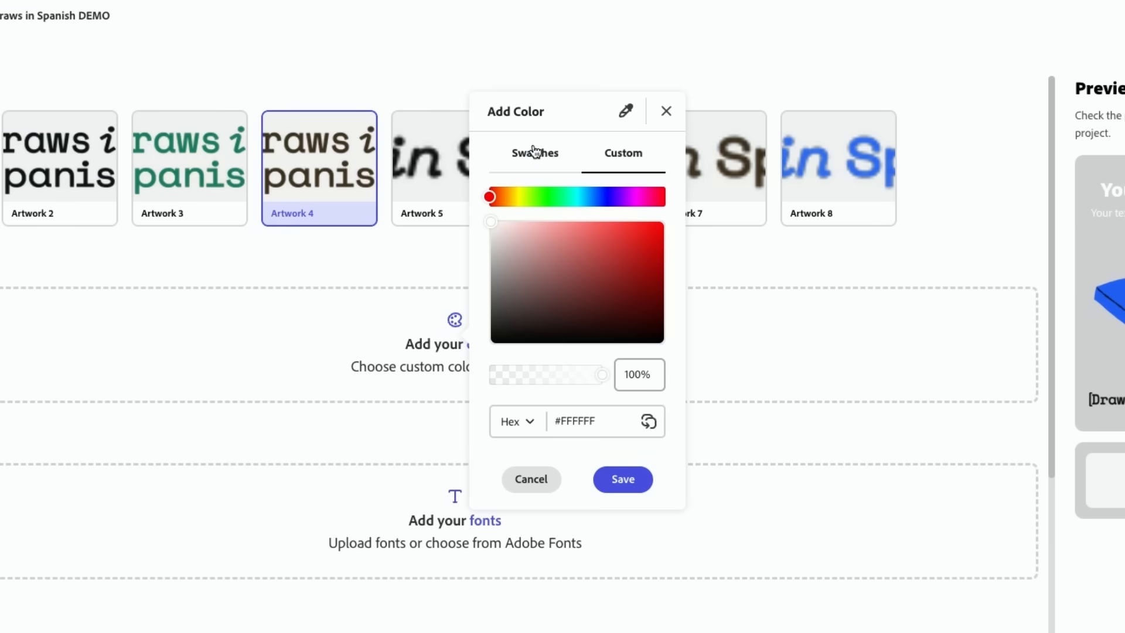
left_click(535, 153)
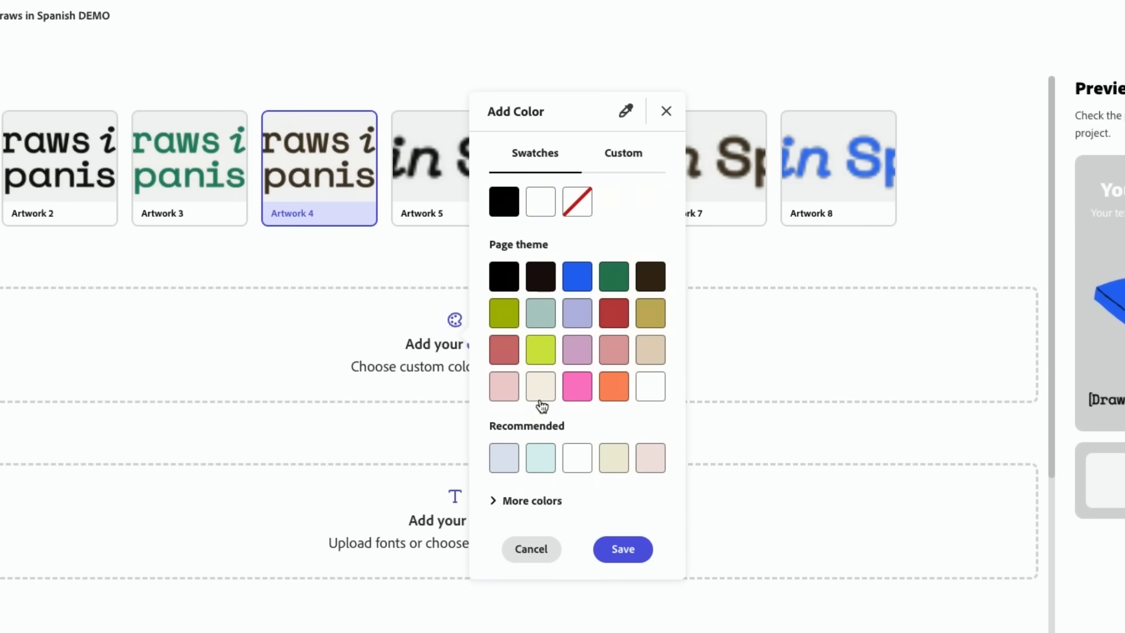
left_click(532, 500)
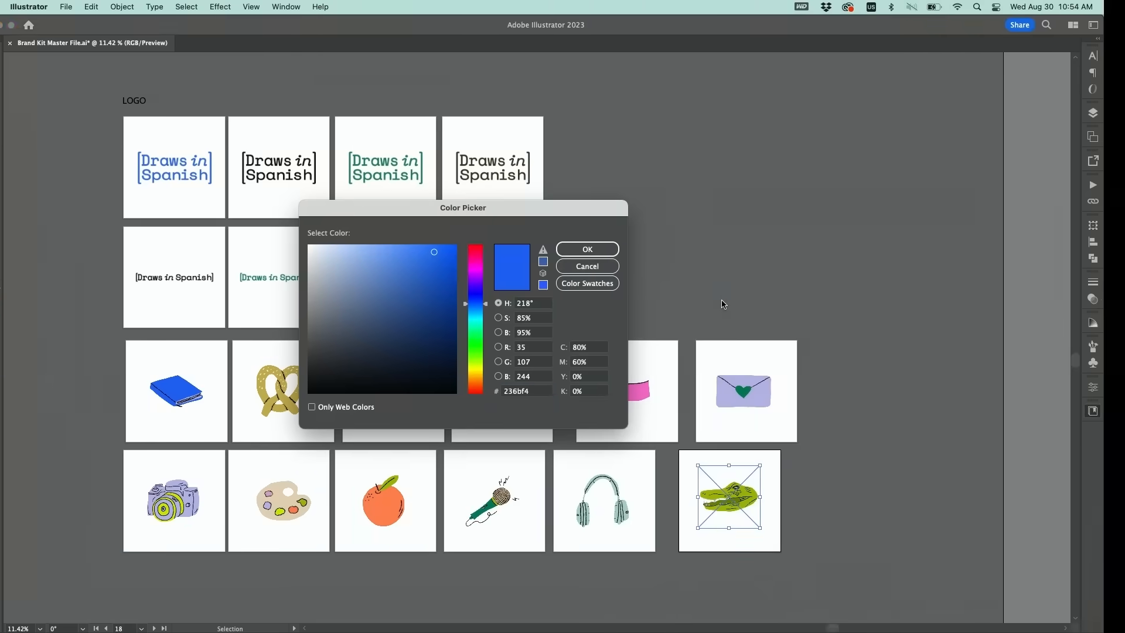
Inspect the brand blue's values (hex 236bf4) and show the Creative Cloud libraries list.
left_click(586, 266)
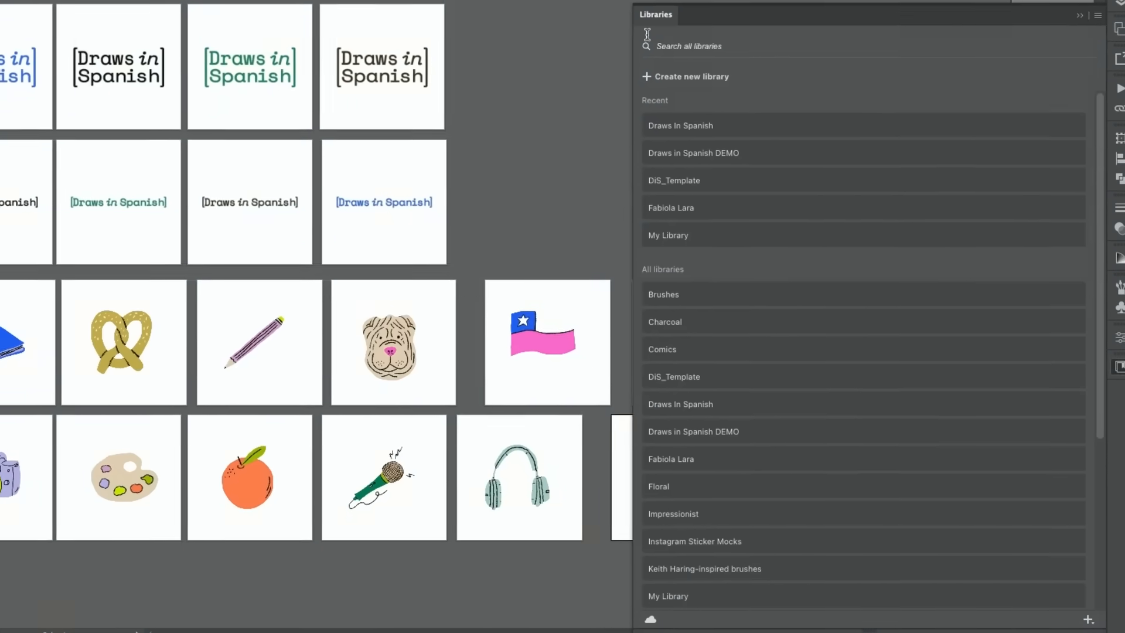
left_click(693, 152)
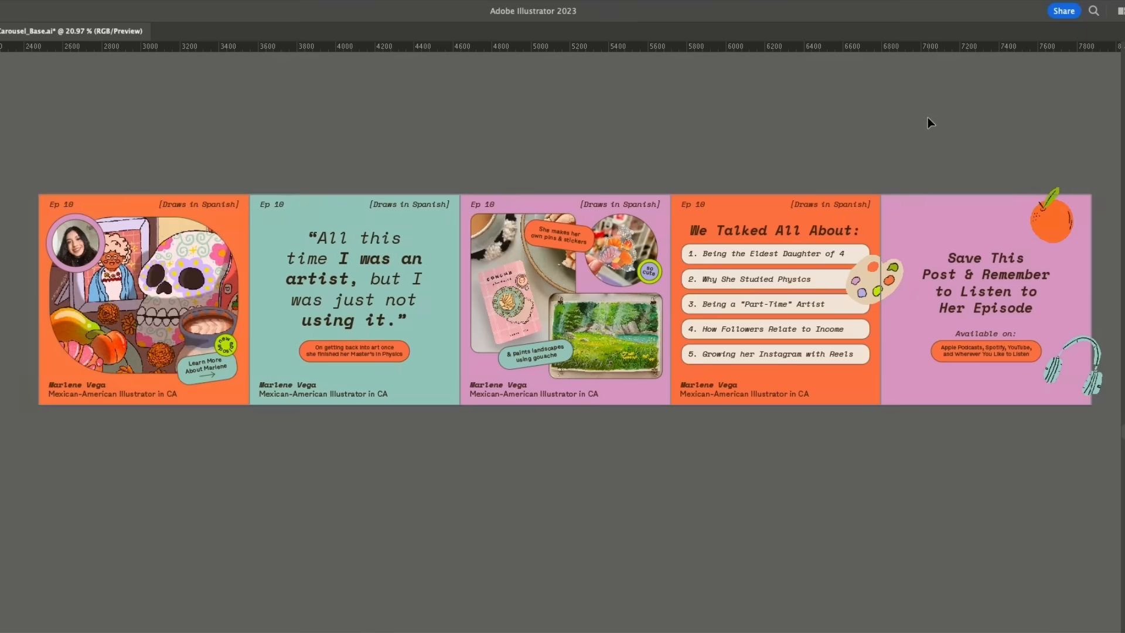
mouse_move(331, 160)
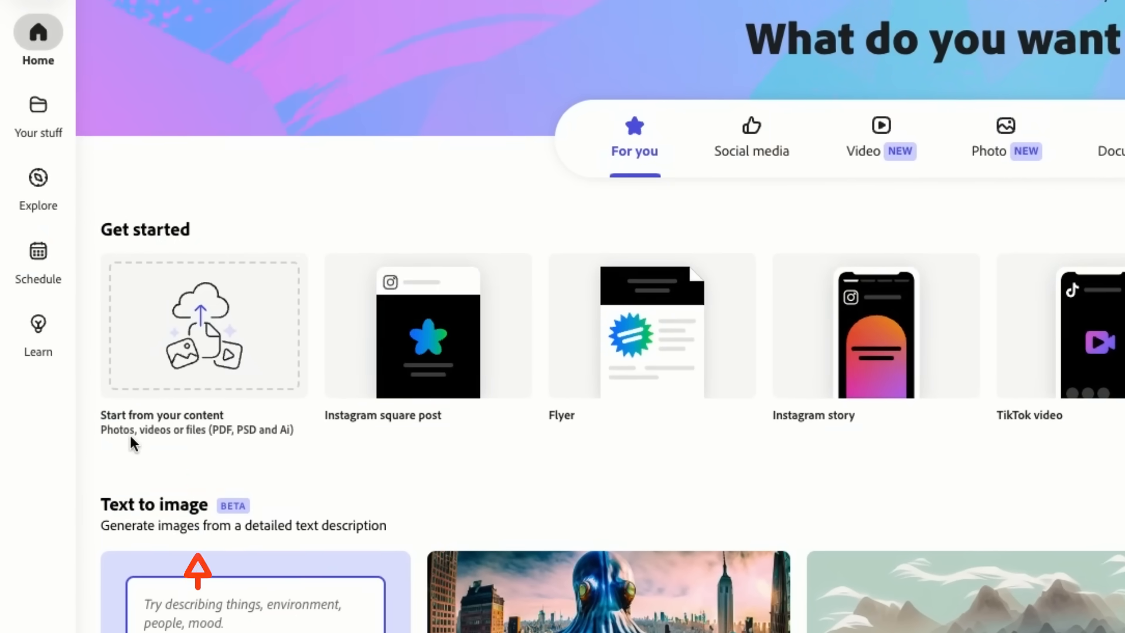
Import 01_DiS_Episode Carousel_Update.ai as a five-page design, browse its pages, and go to Your stuff.
left_click(203, 325)
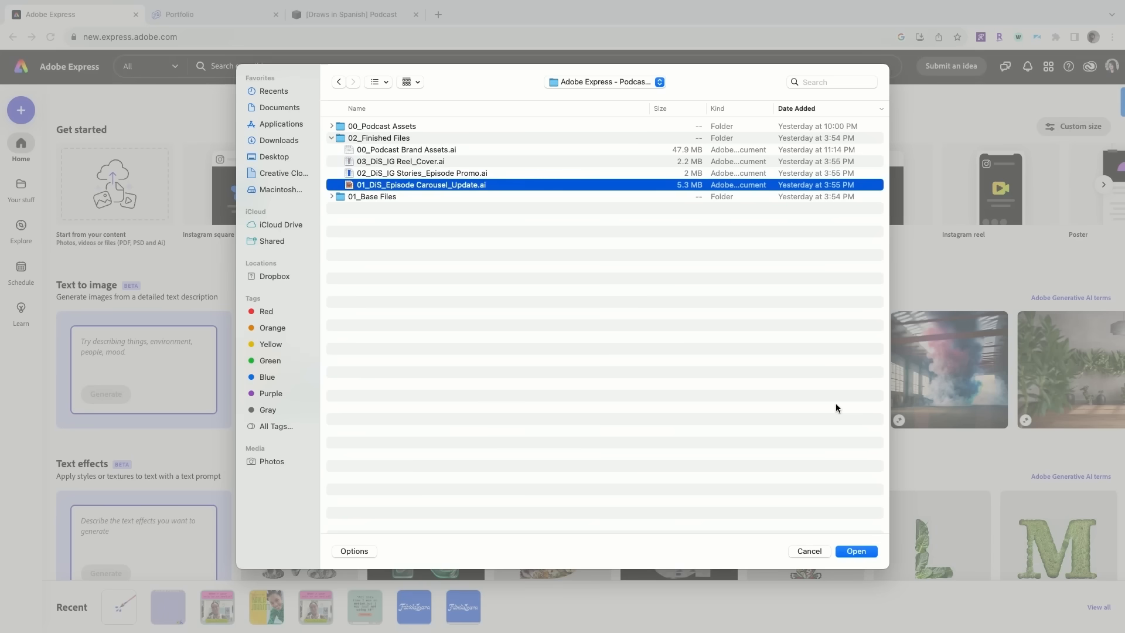
left_click(855, 551)
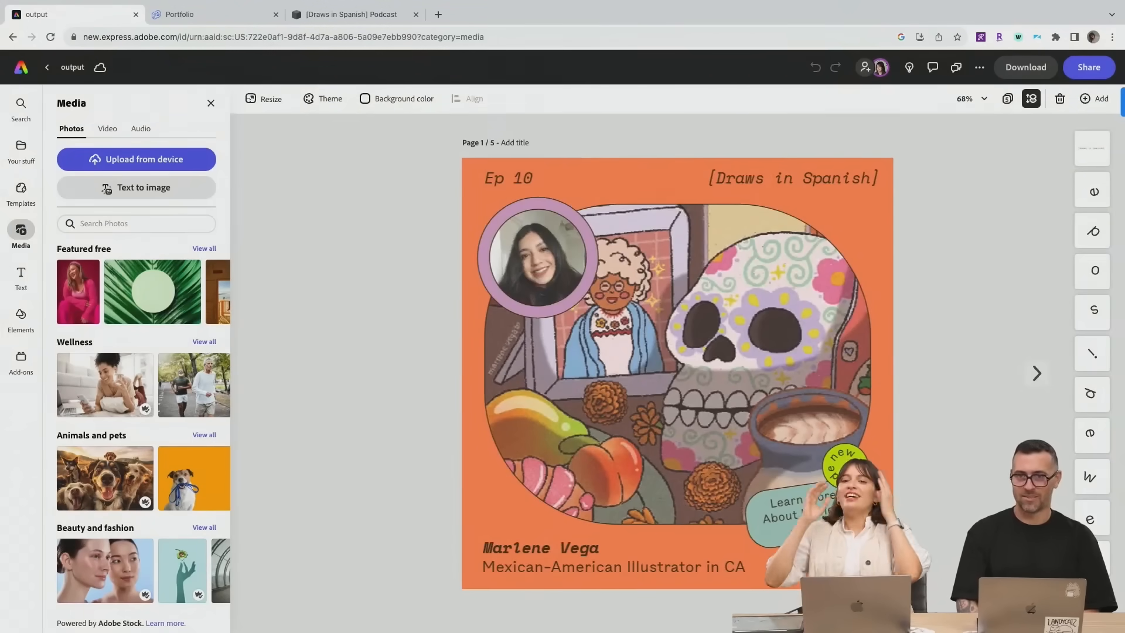
left_click(1036, 372)
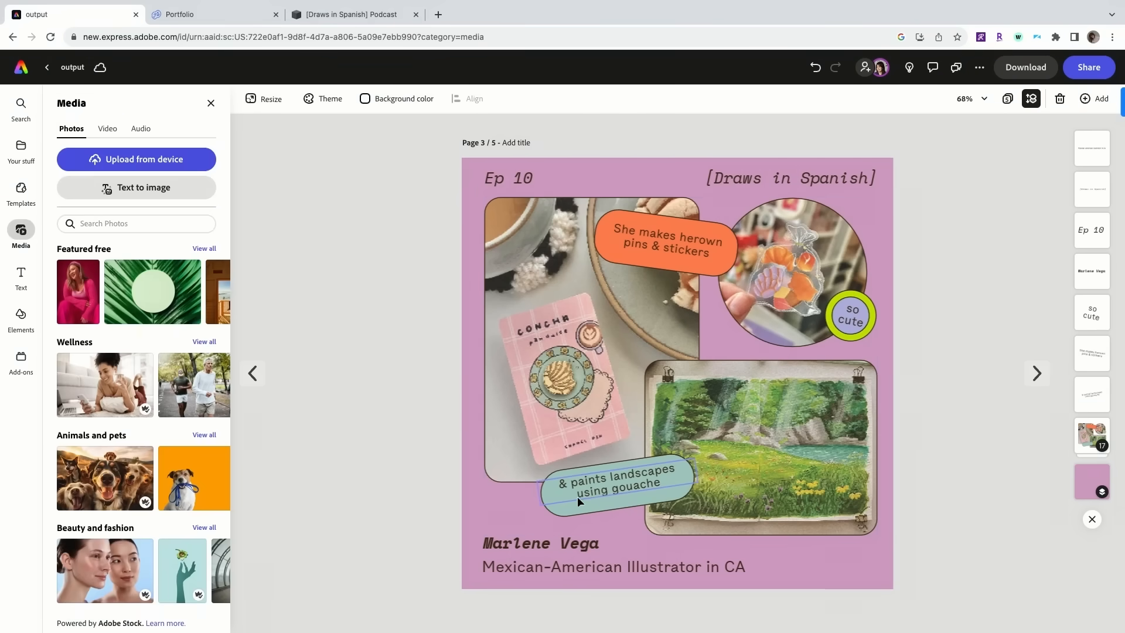
left_click(615, 484)
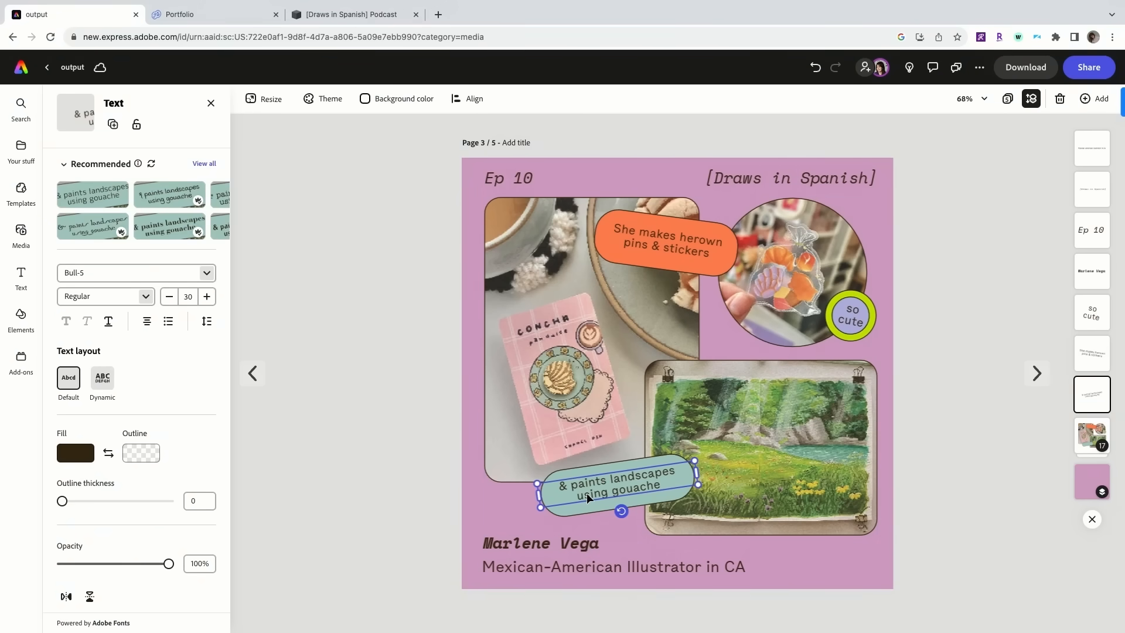
left_click(21, 151)
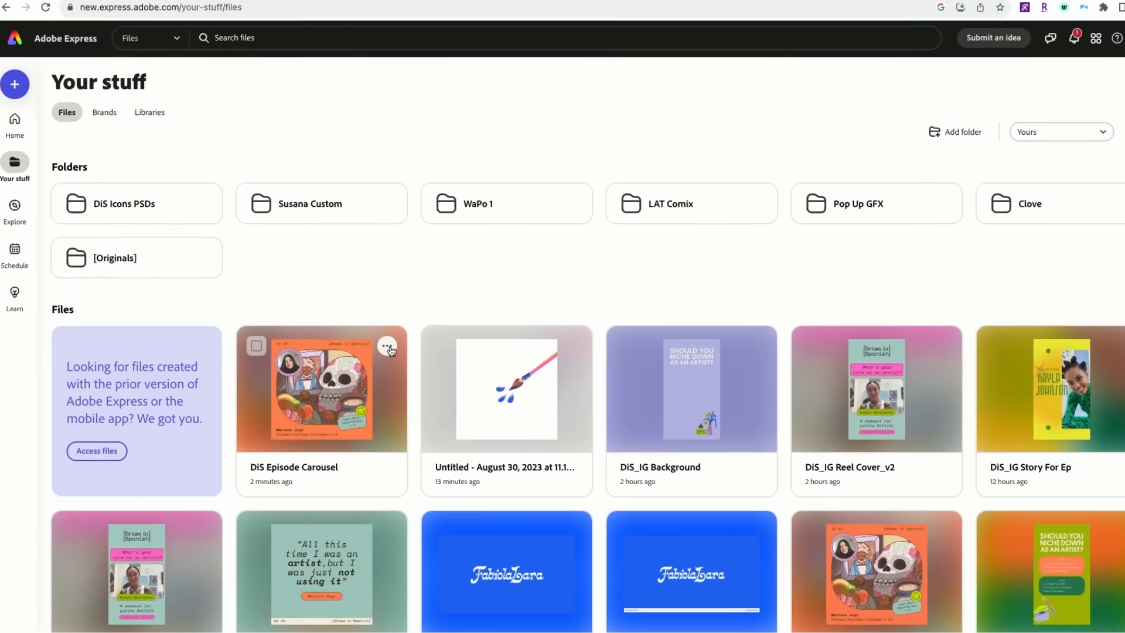
Make DiS Episode Carousel a template in the Draws in Spanish DEMO brand and start a design from it.
left_click(388, 347)
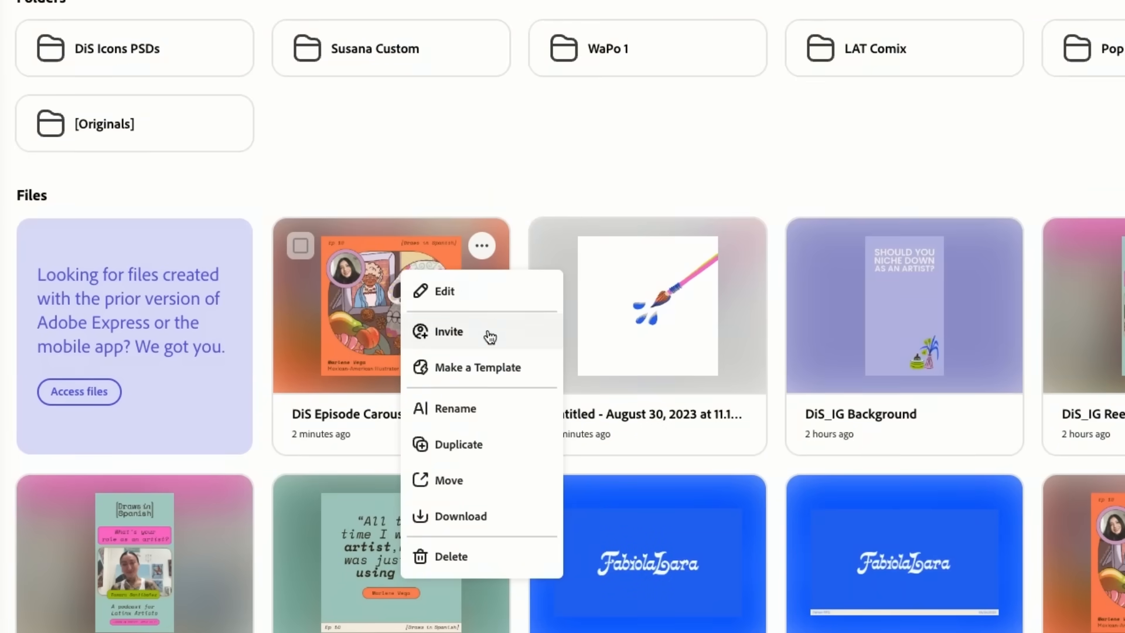
left_click(474, 367)
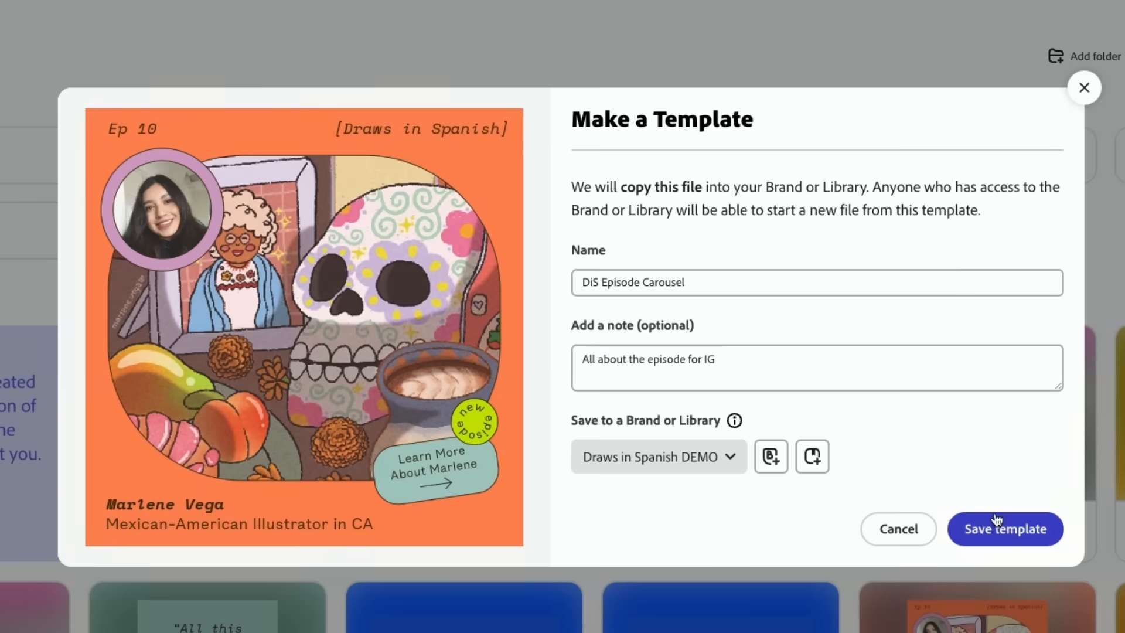
left_click(1005, 529)
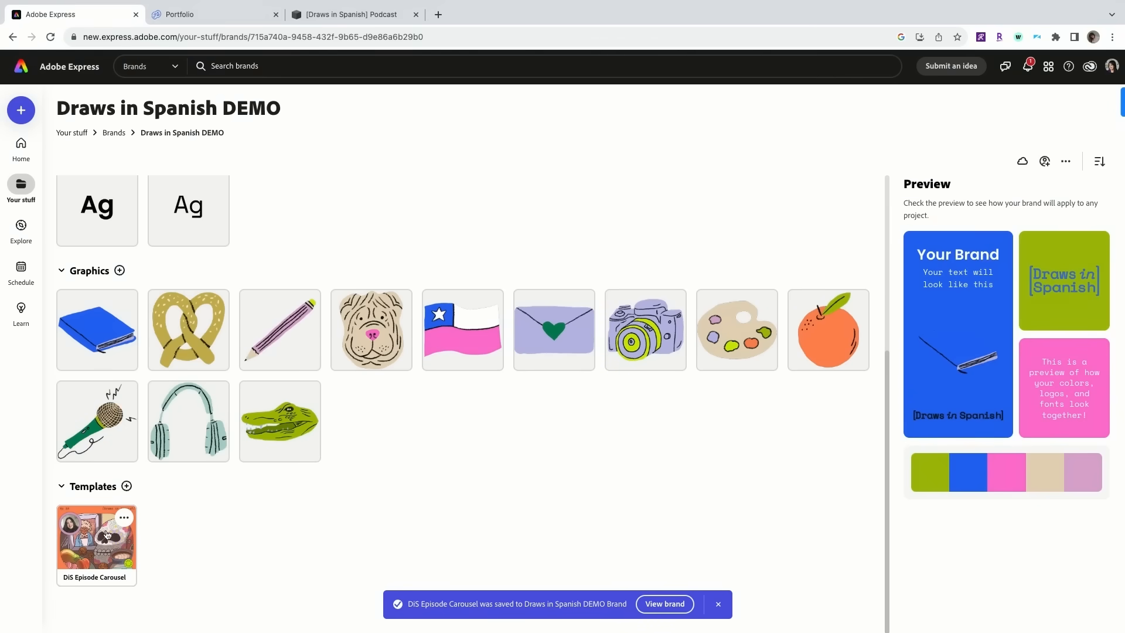
left_click(96, 541)
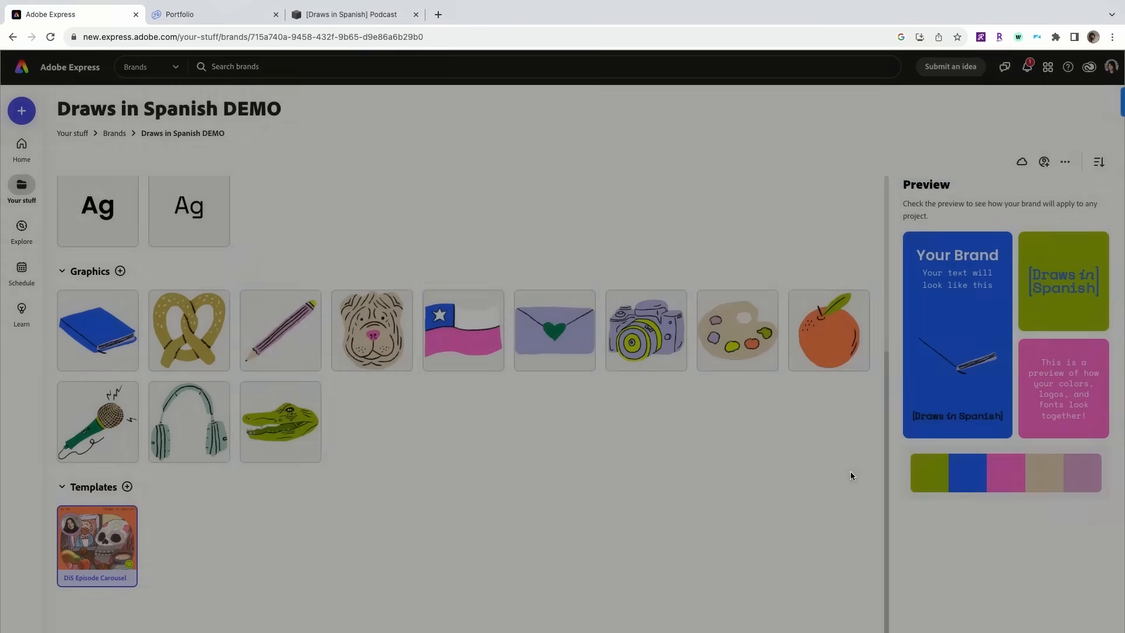
left_click(97, 545)
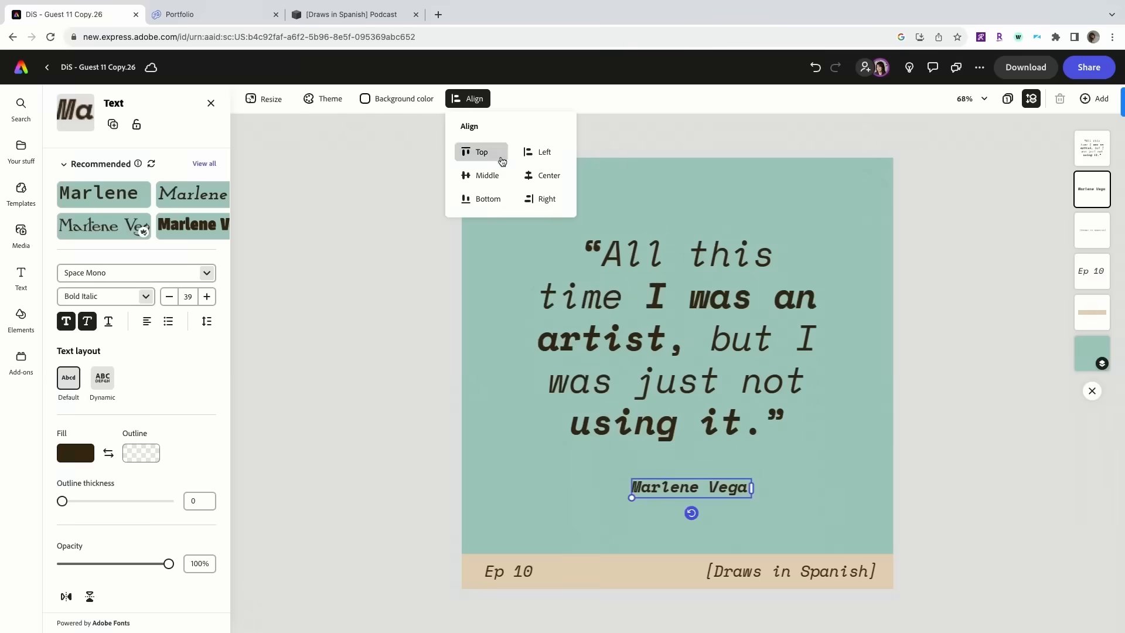
Centre the Marlene Vega credit beneath the quote and select the teal page background.
left_click(350, 389)
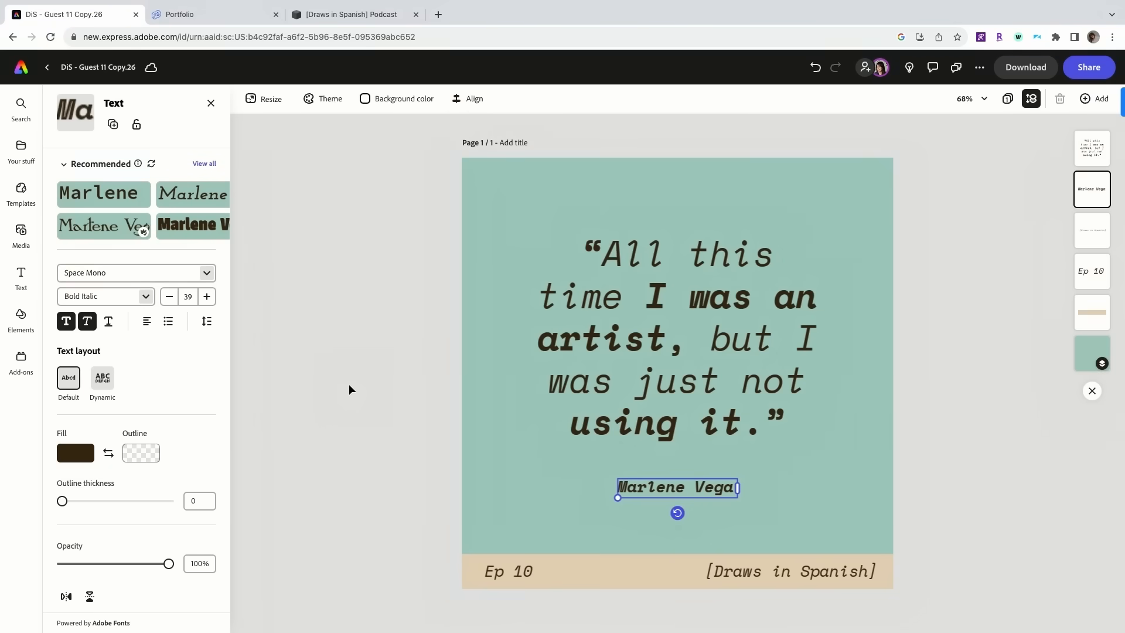
left_click(22, 318)
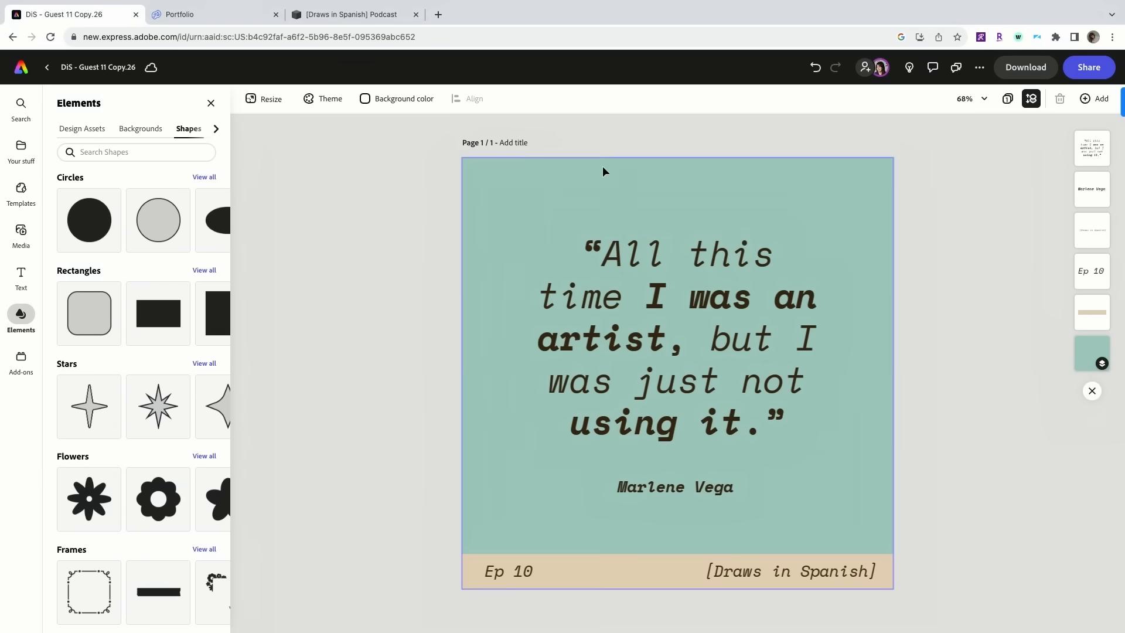
left_click(676, 358)
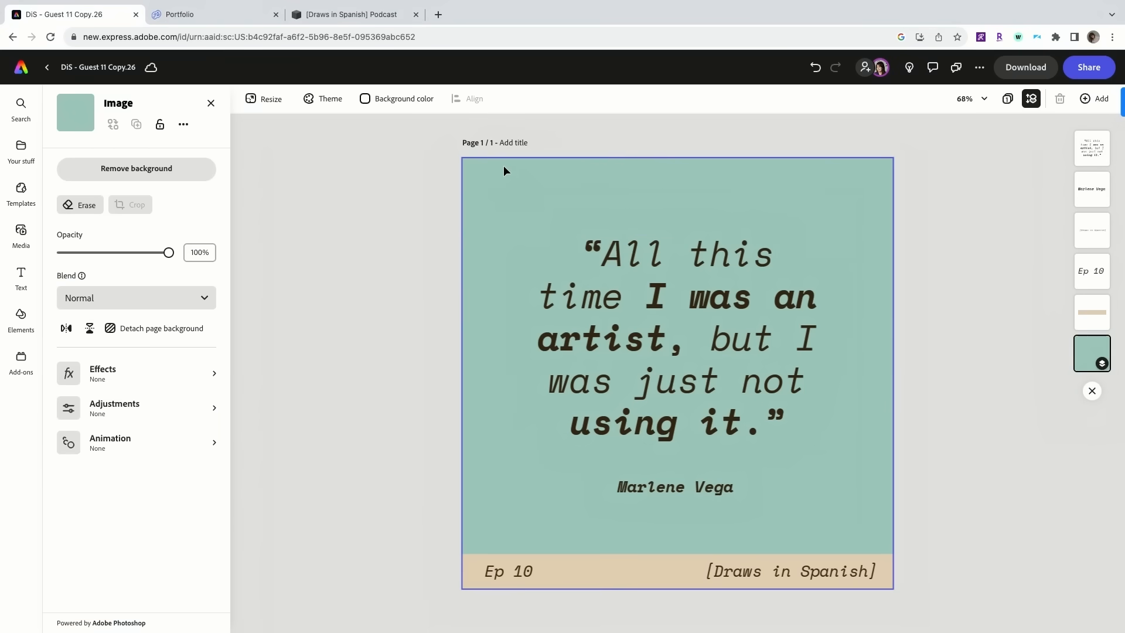